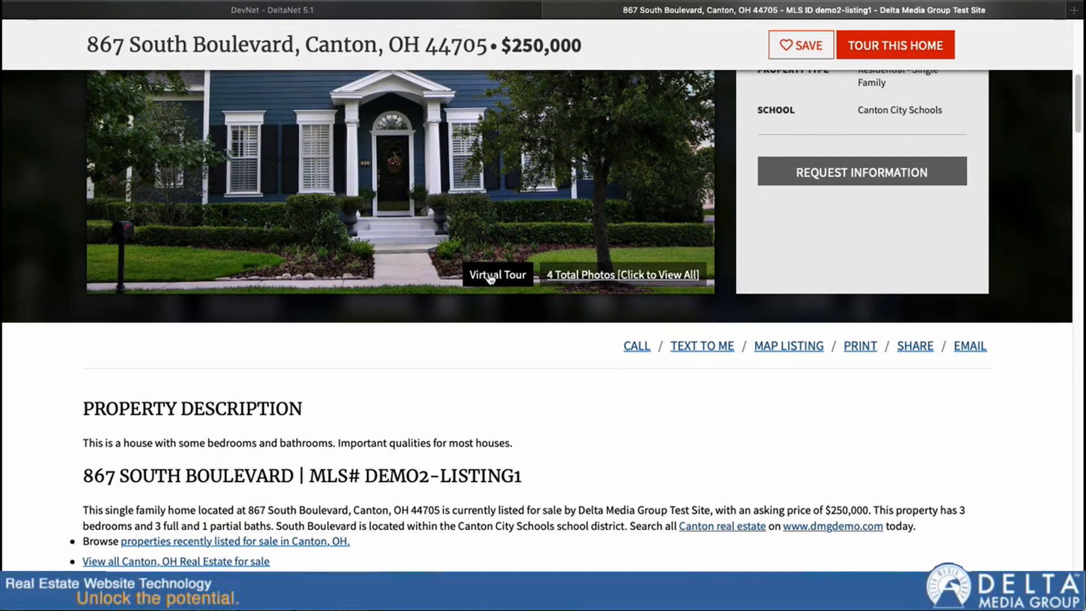
scroll("down", 3)
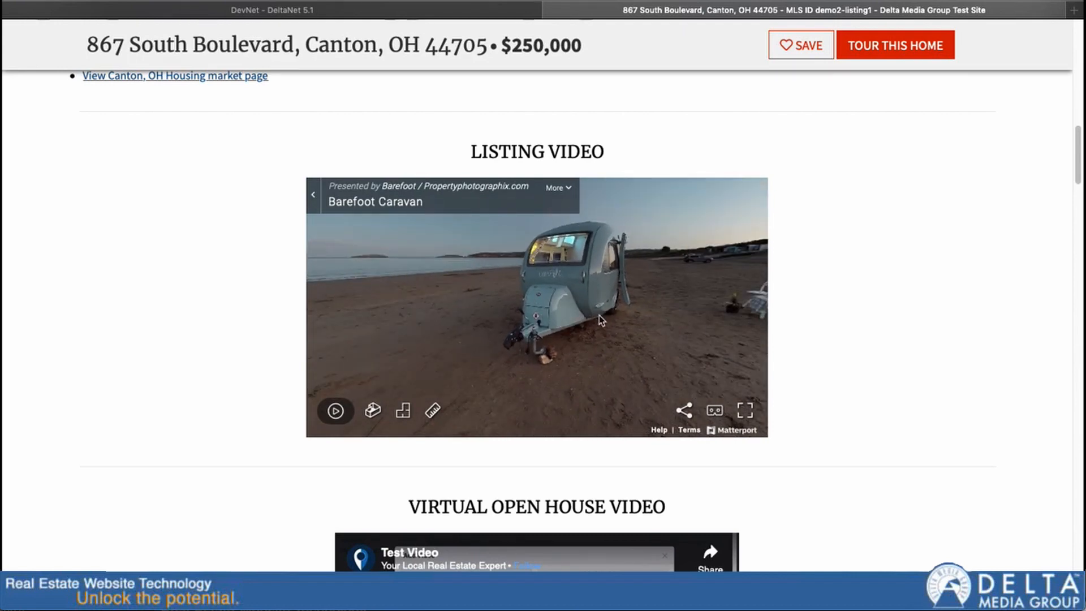